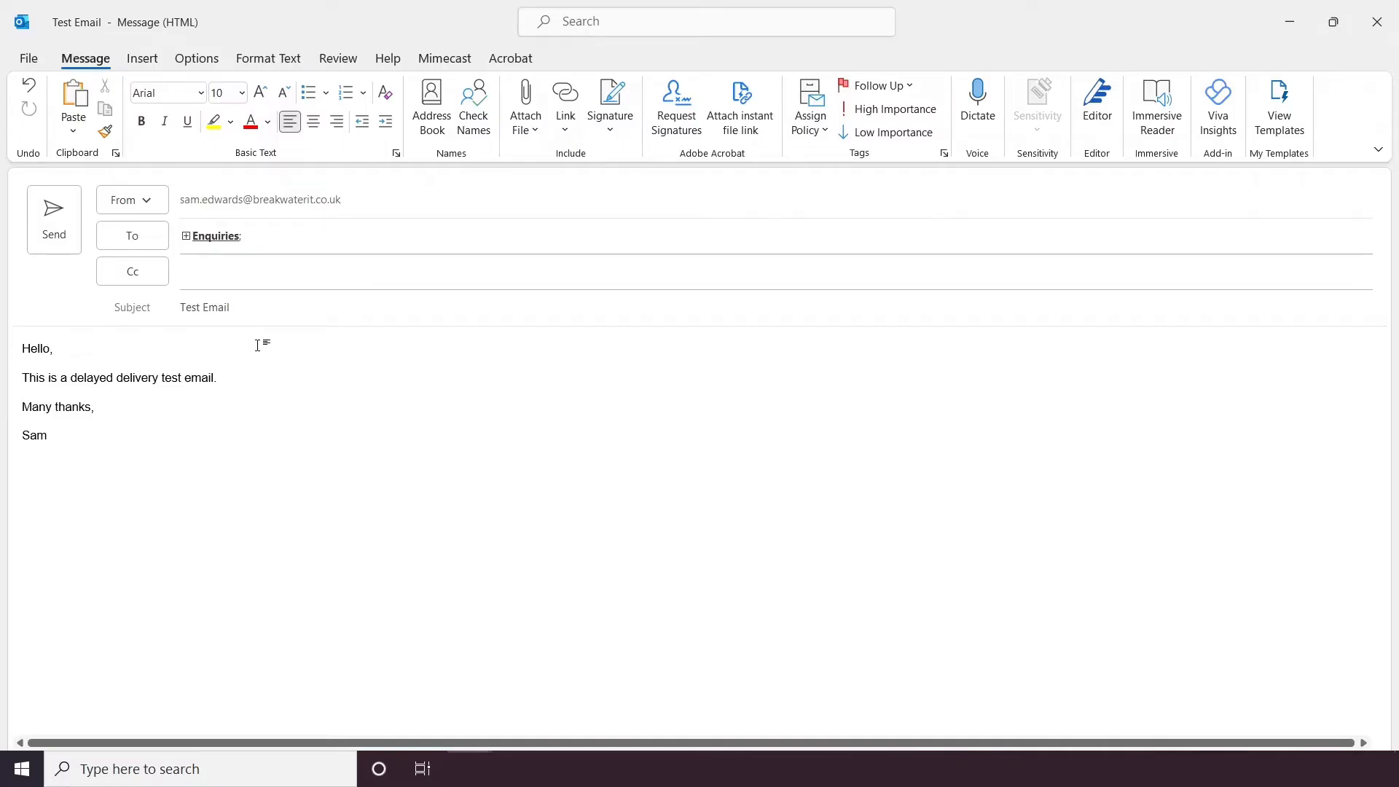
# Set Delay Delivery so the message is not delivered before 12/04/2022 at 17:00
pyautogui.click(53, 348)
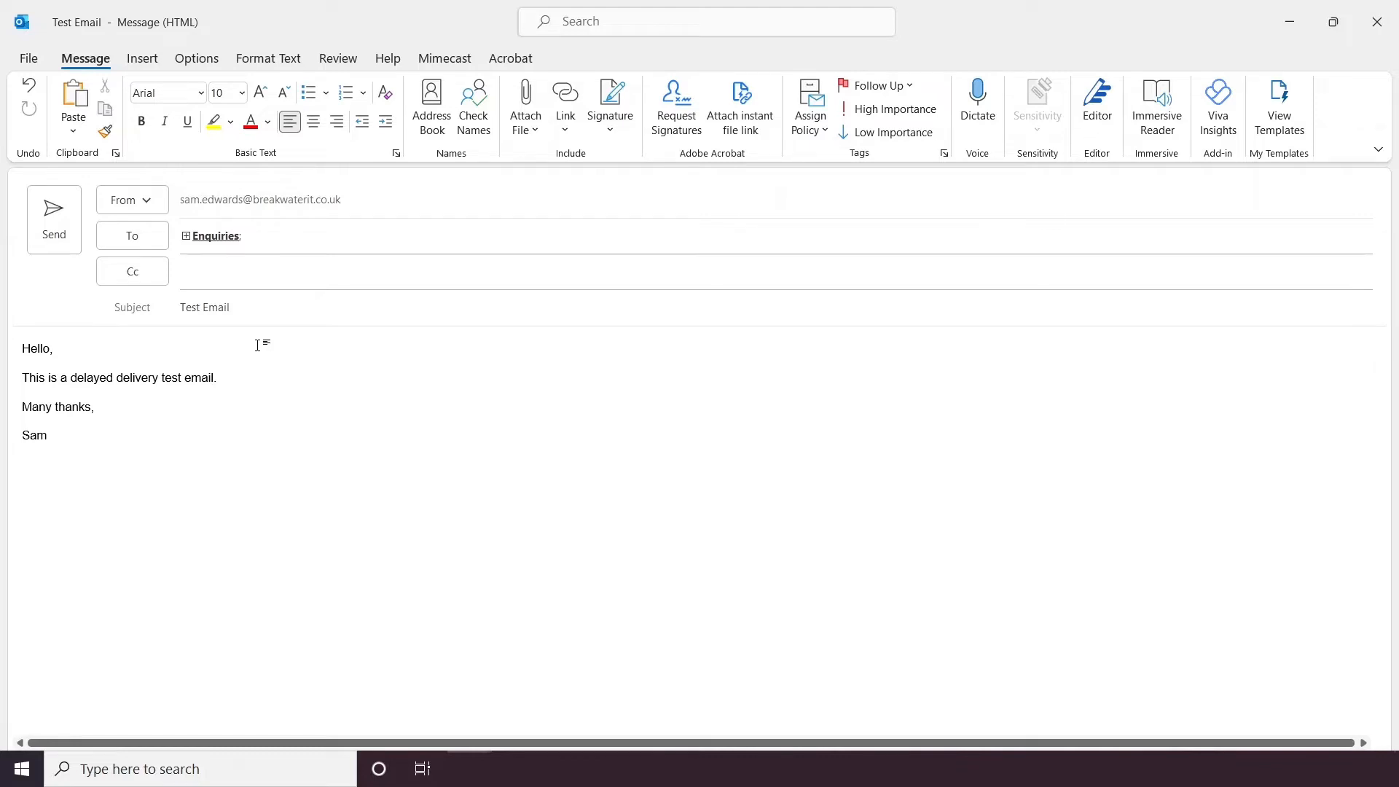
pyautogui.click(52, 348)
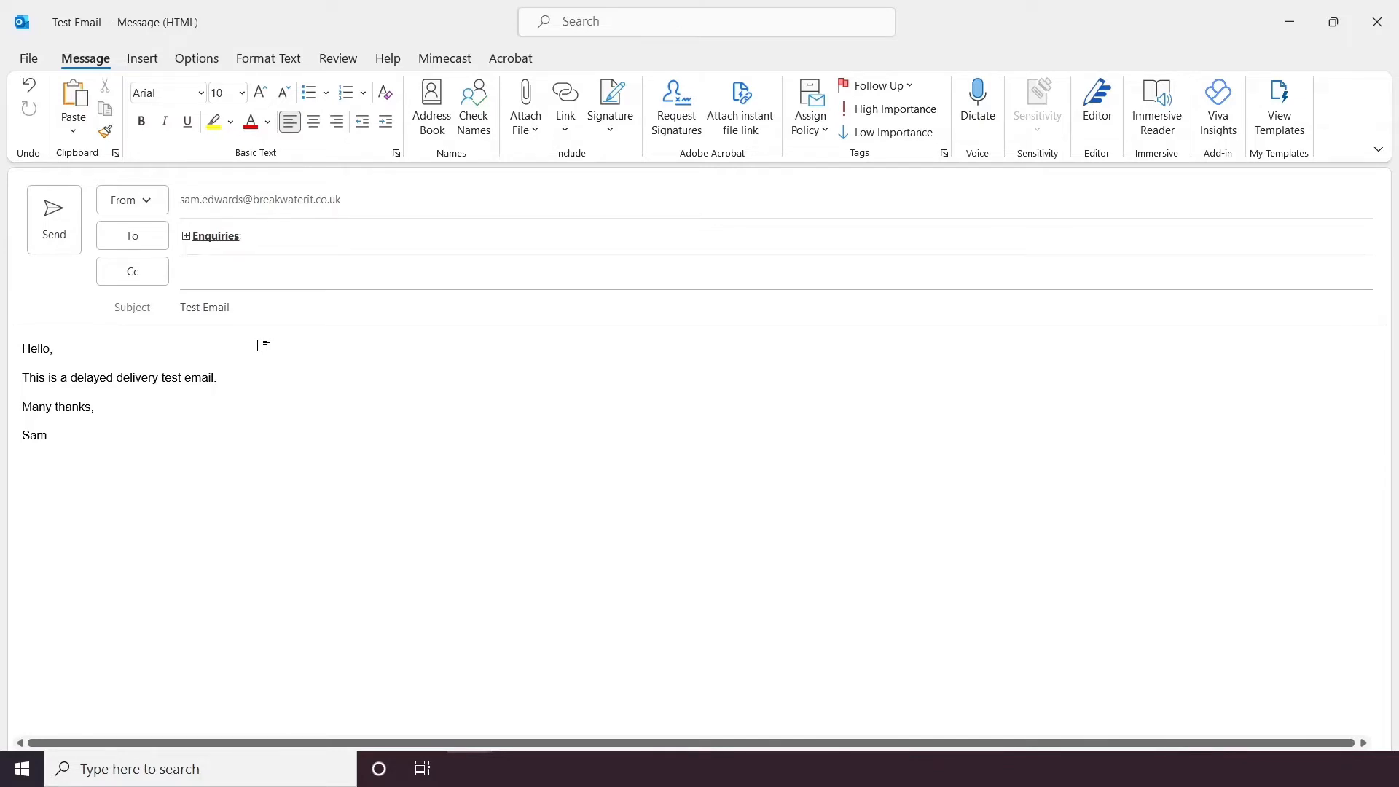
pyautogui.click(53, 348)
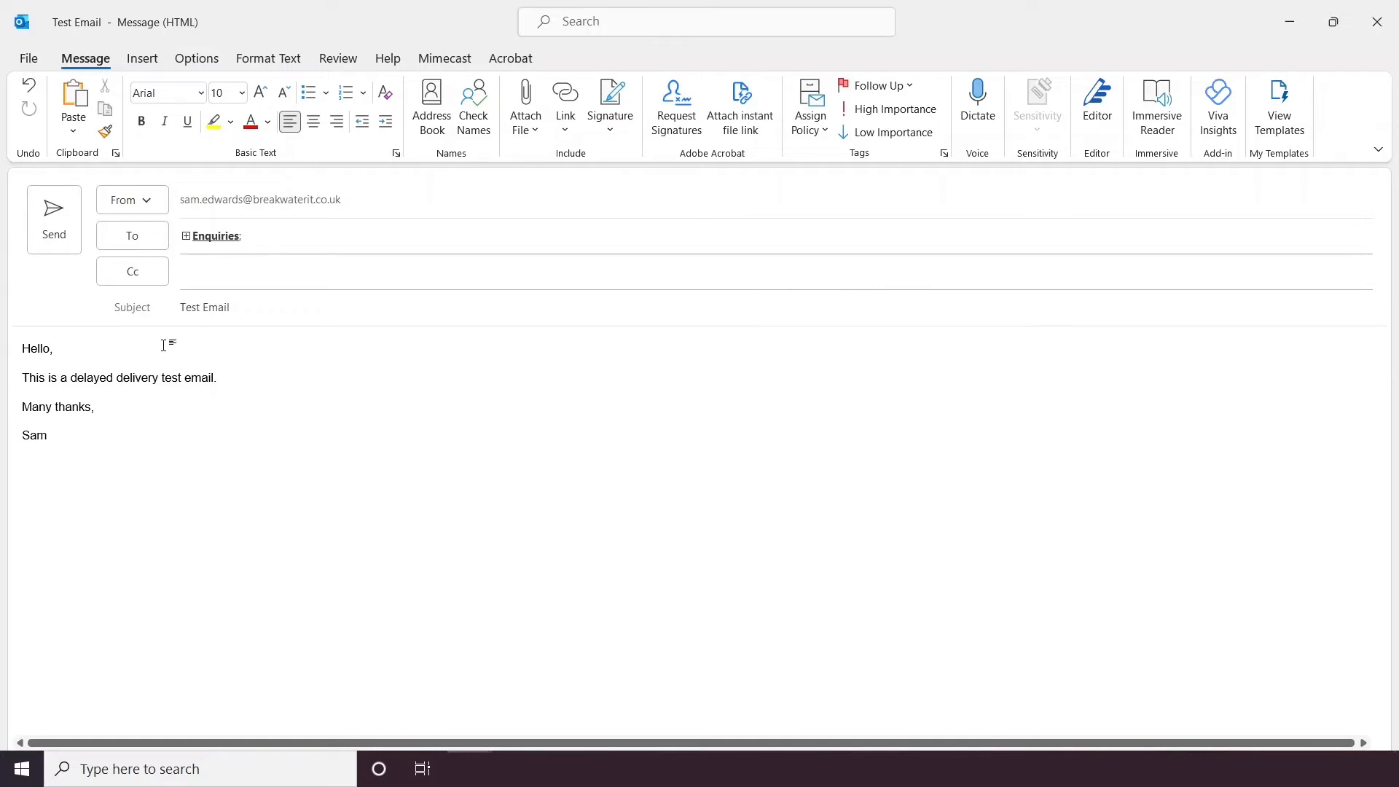
pyautogui.click(196, 58)
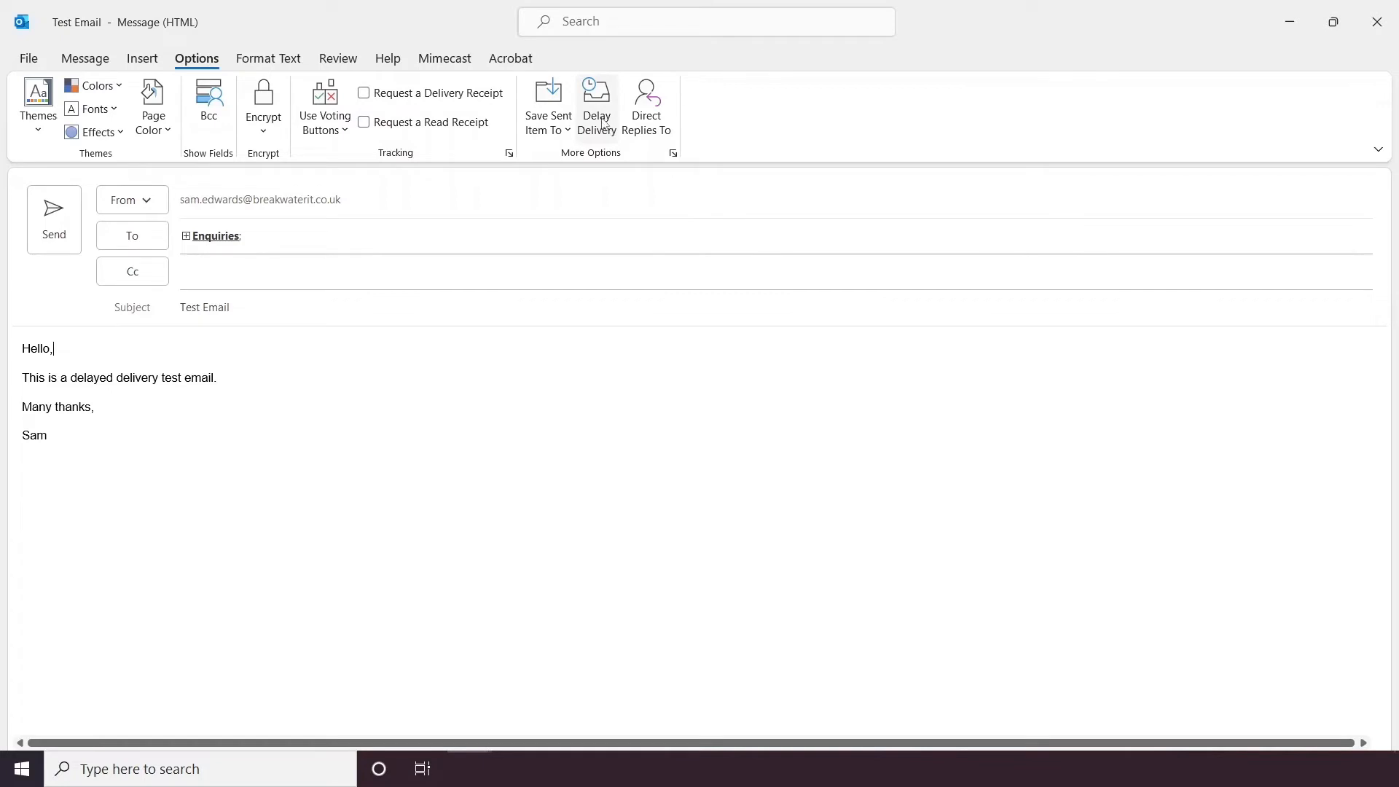
pyautogui.click(596, 105)
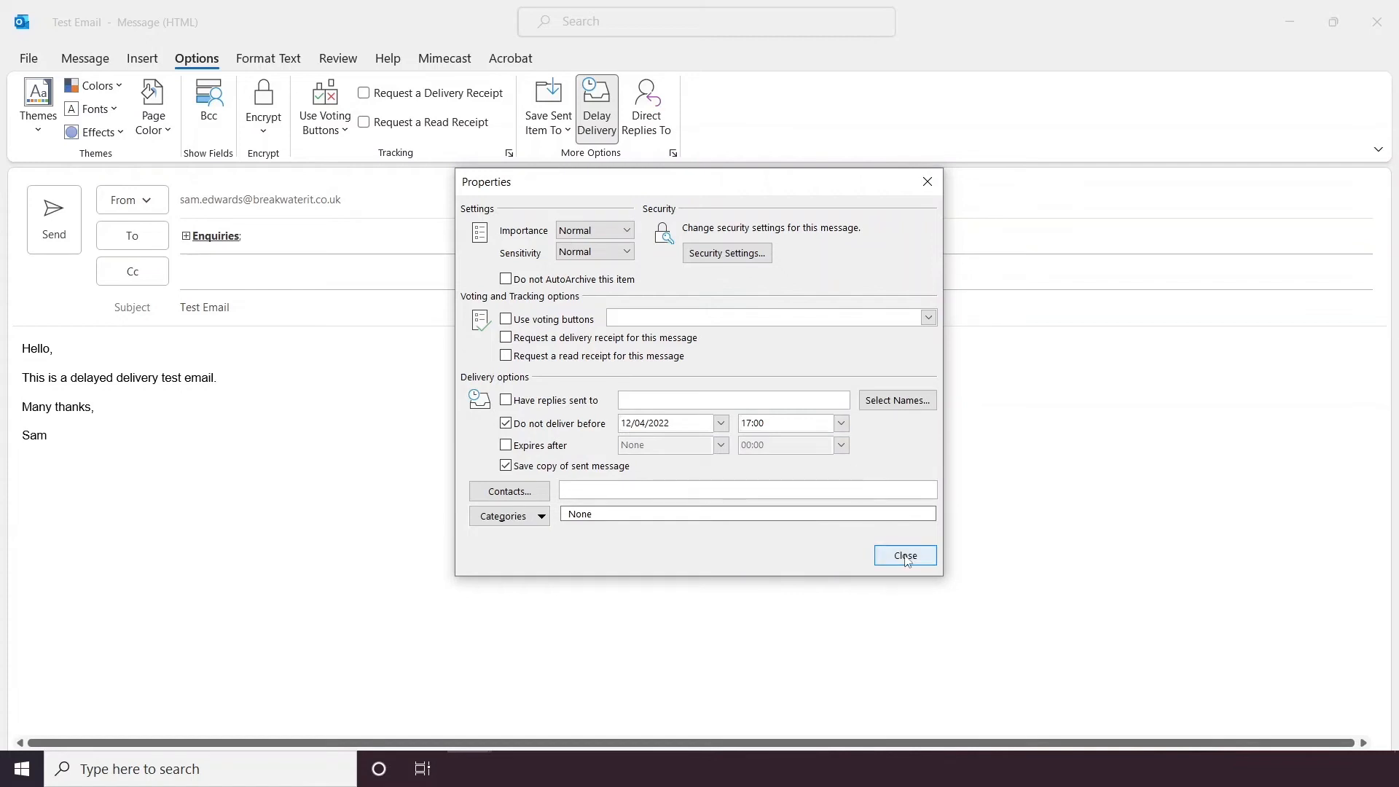
pyautogui.click(903, 555)
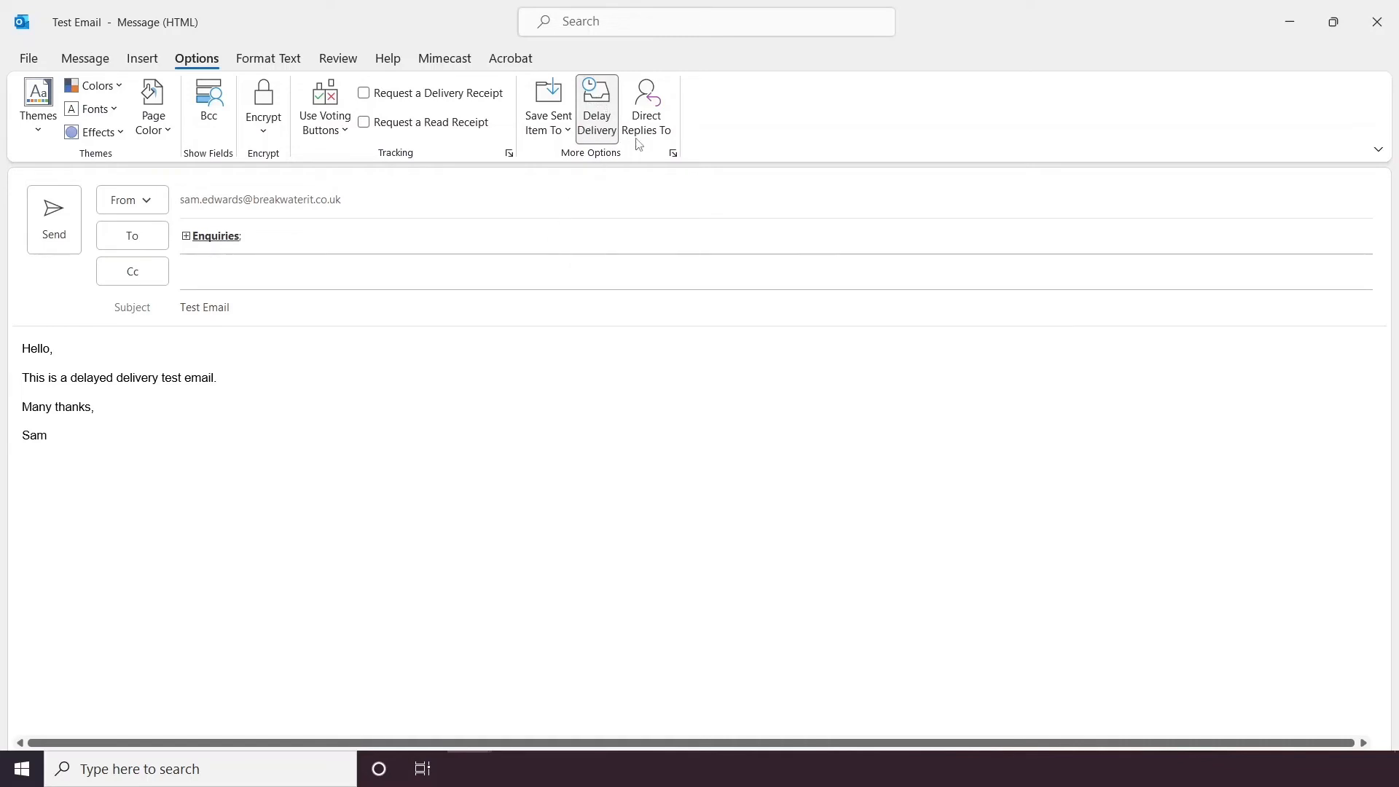
# Verify the delivery schedule, then send the test email to the Outbox
pyautogui.click(596, 102)
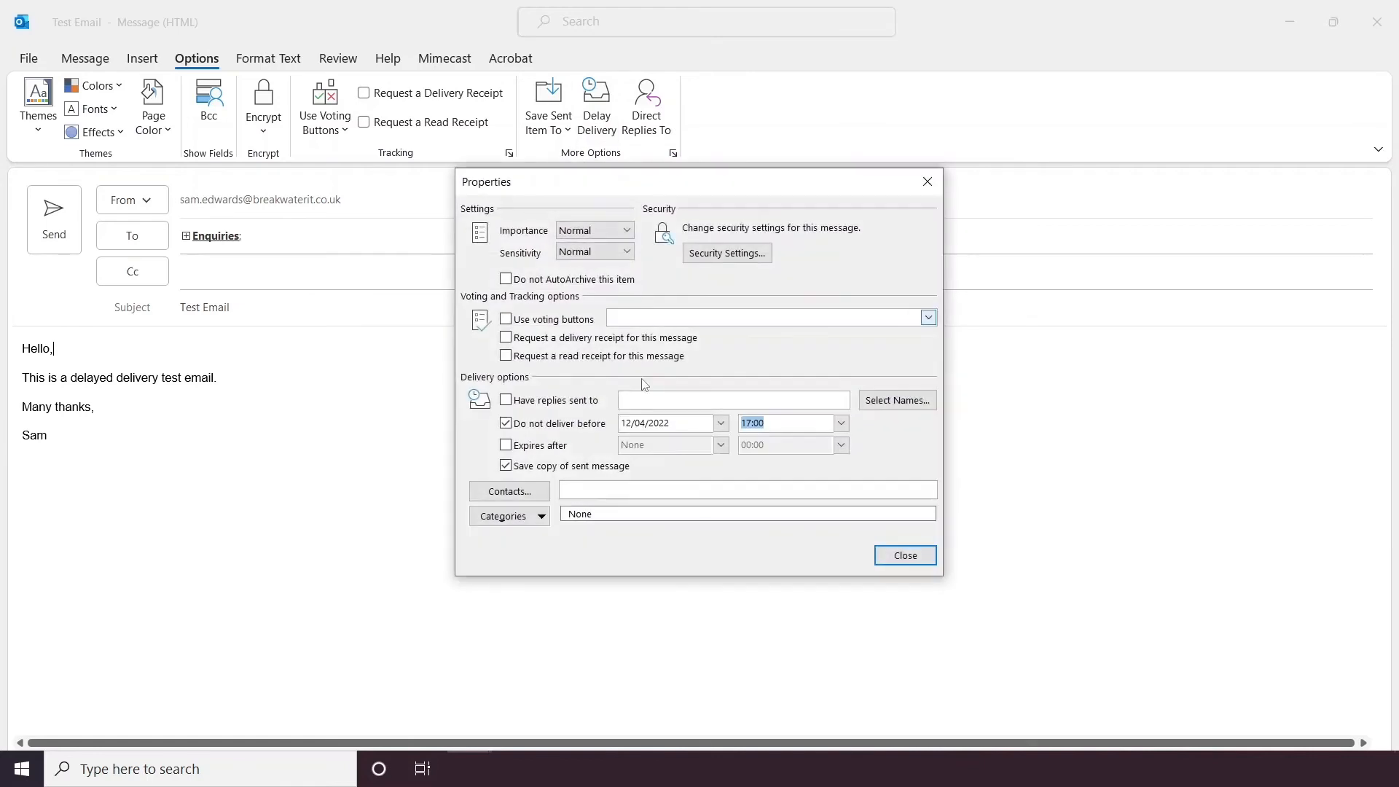
pyautogui.click(903, 556)
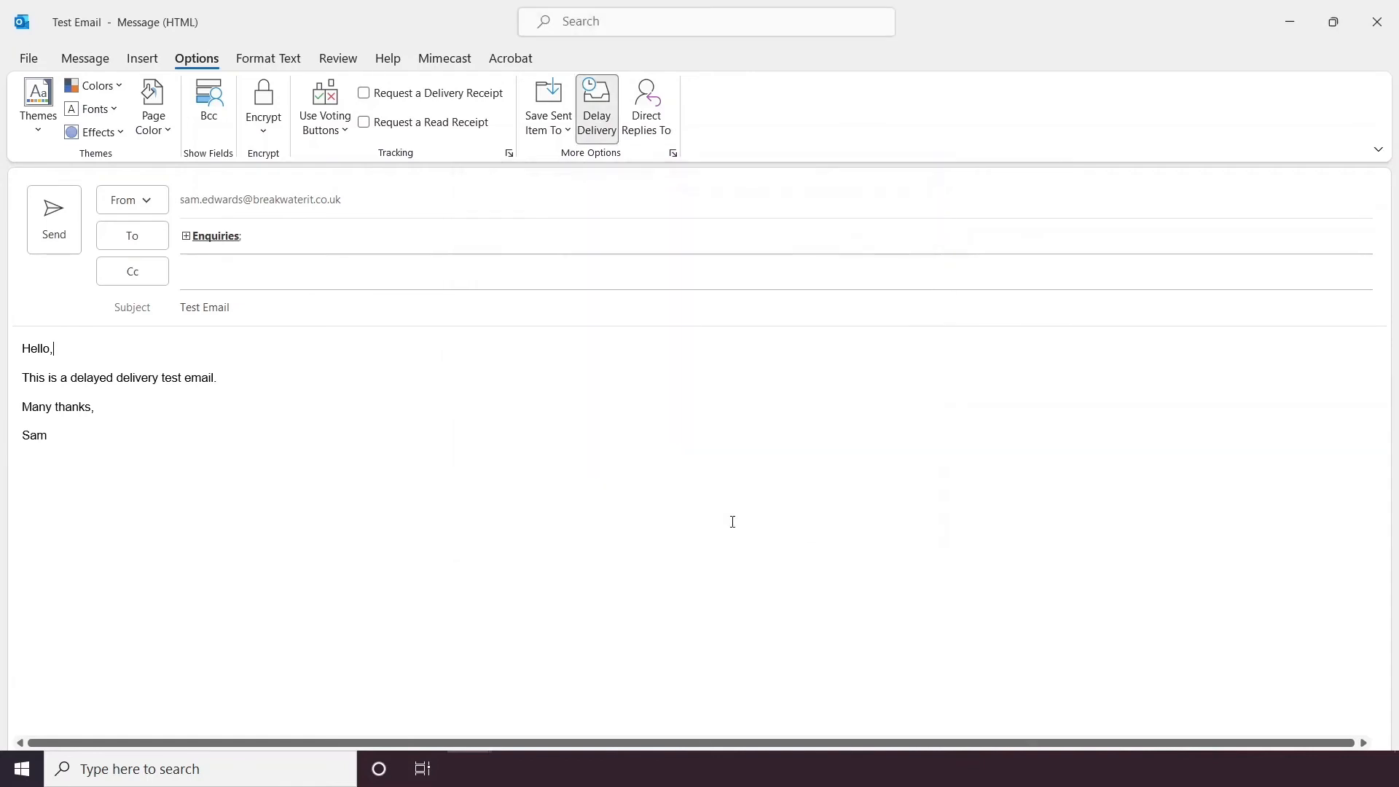
pyautogui.click(84, 58)
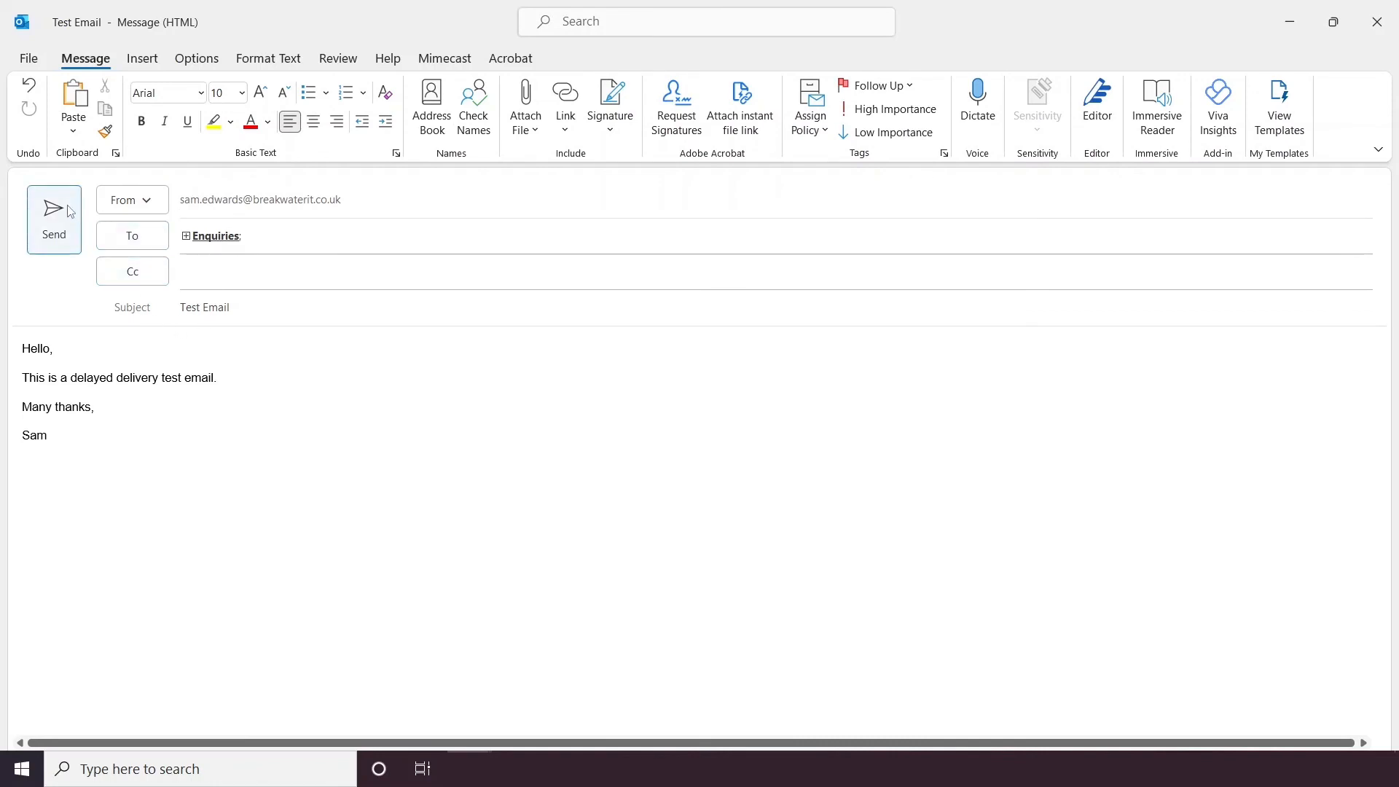
pyautogui.click(54, 218)
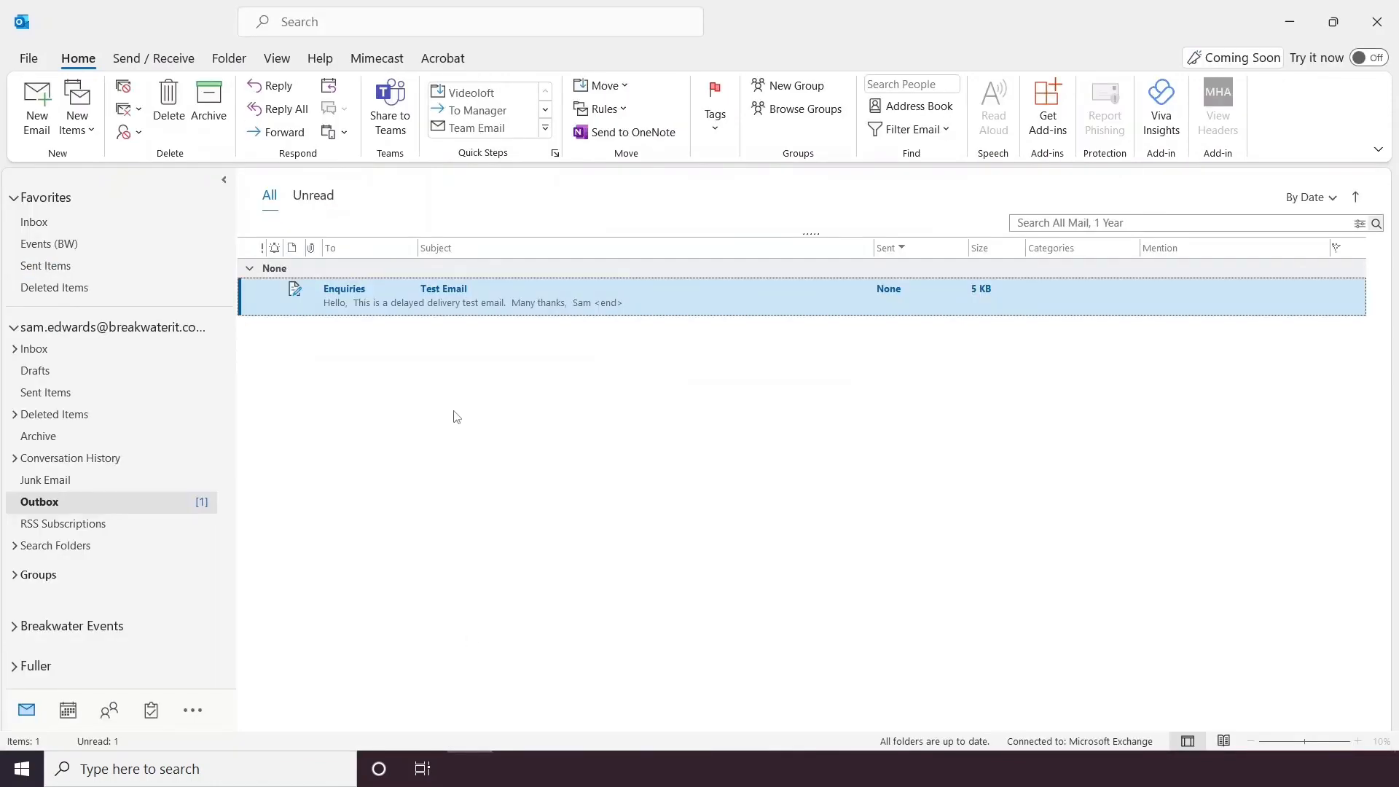